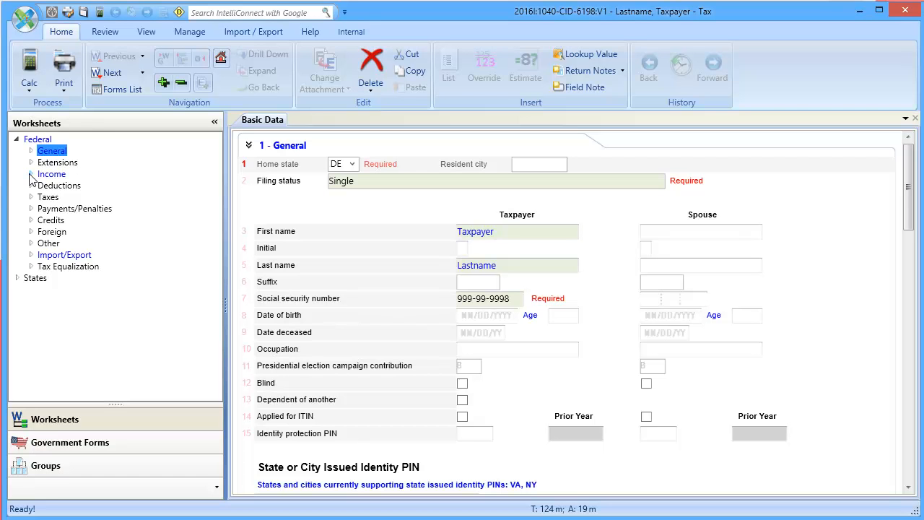
Open the S Corporation Passthrough (K-1 1120S) General section from the Income worksheets.
{"action": "left_click", "coordinate": [32, 173]}
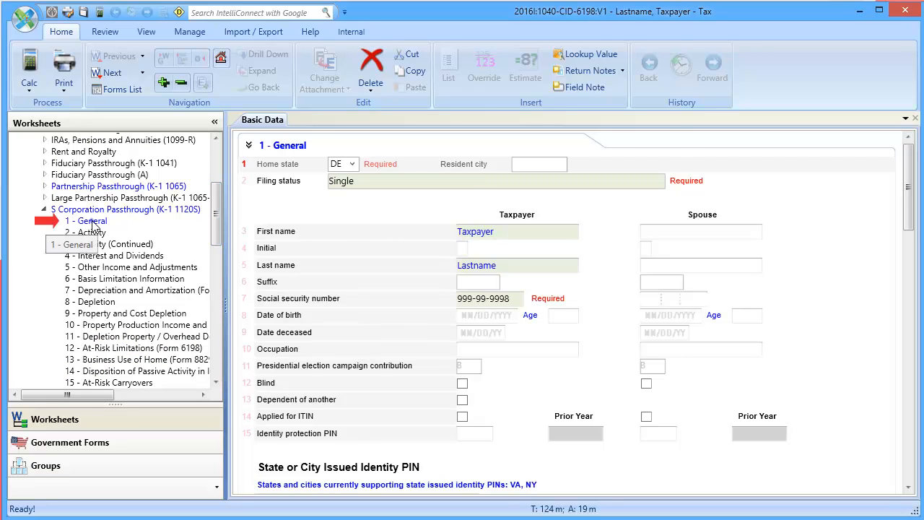
{"action": "left_click", "coordinate": [91, 219]}
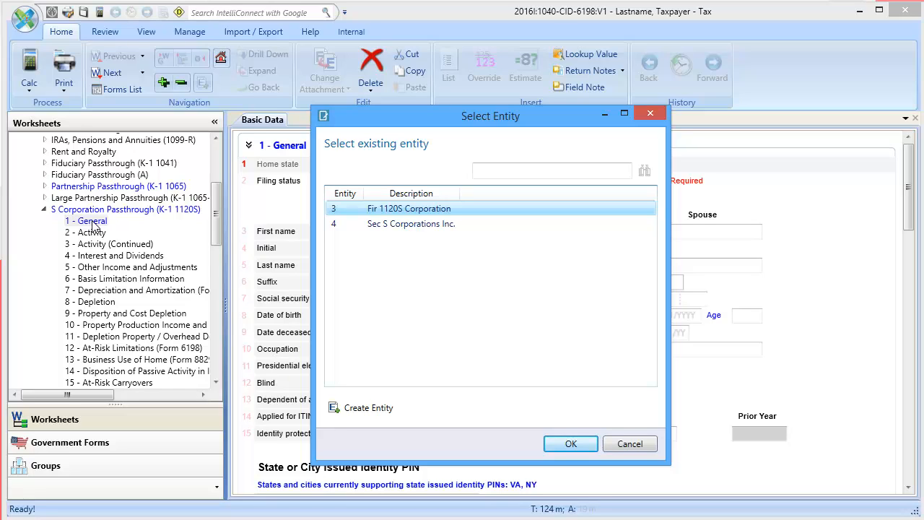
Select entity 4, Sec S Corporations Inc., for the At-Risk Limitations (Form 6198) section.
{"action": "left_click", "coordinate": [410, 223]}
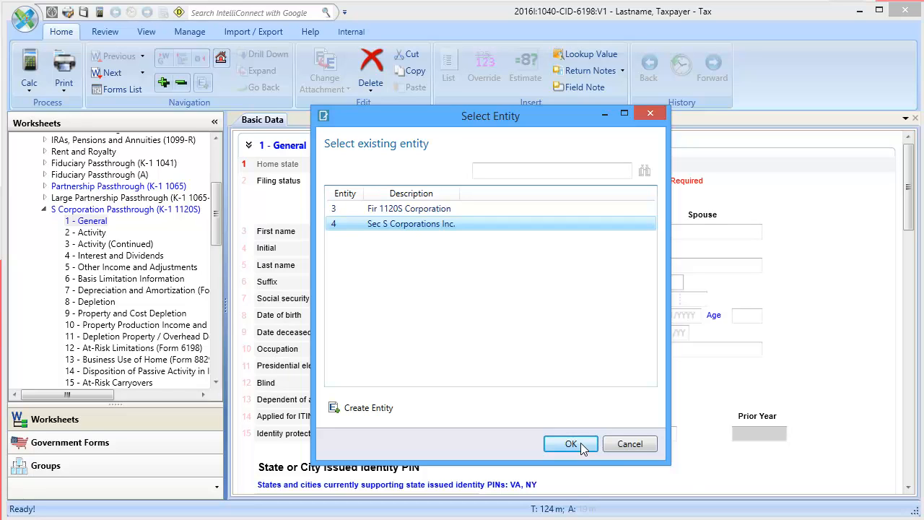
{"action": "left_click", "coordinate": [570, 443]}
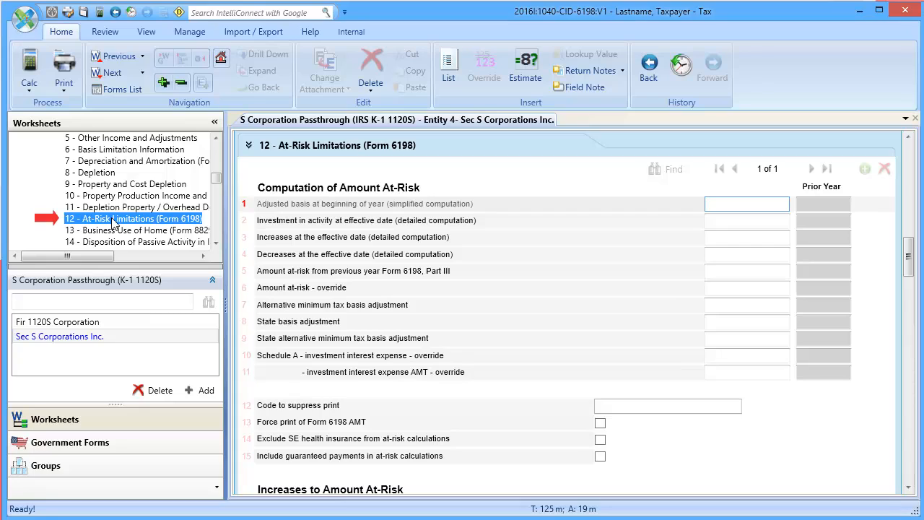
Enter 0 as the adjusted basis at beginning of year for Sec S Corporations Inc.
{"action": "left_click", "coordinate": [745, 204]}
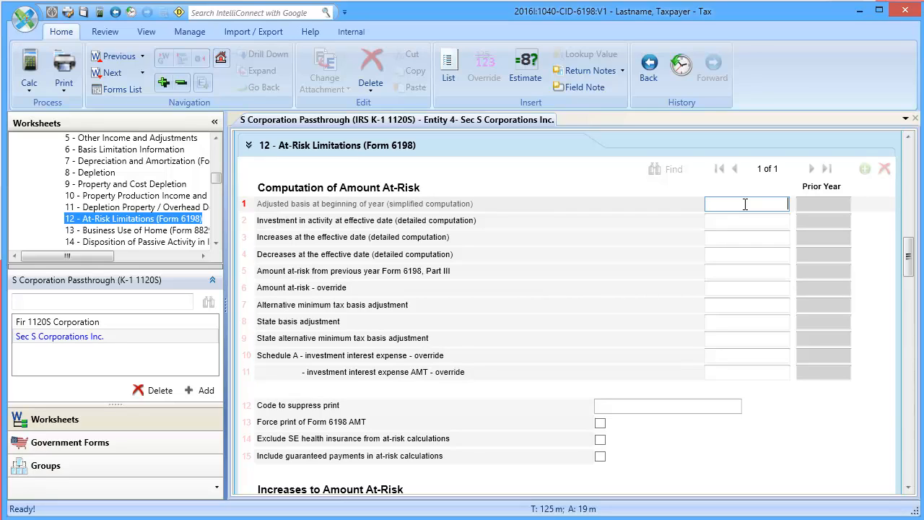
{"action": "type", "text": "0"}
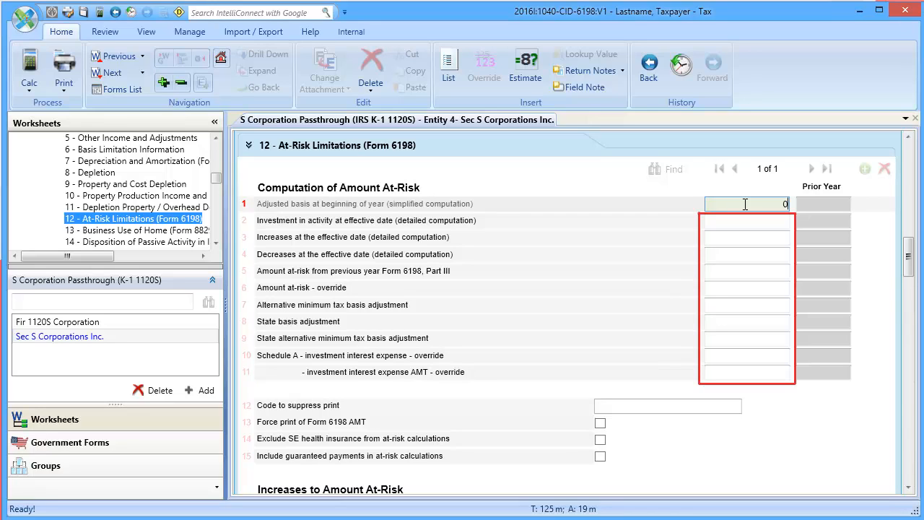
{"action": "scroll", "scroll_direction": "down", "scroll_amount": 3}
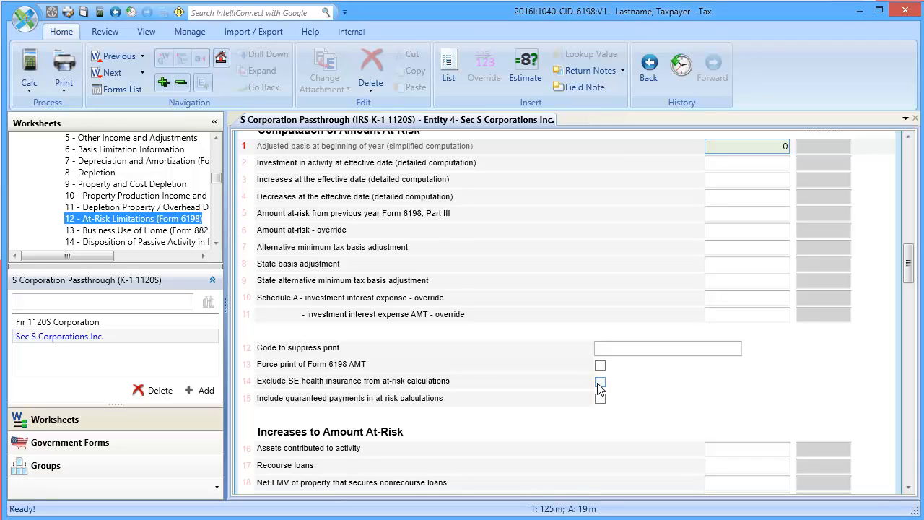
Exclude SE health insurance from the at-risk calculations.
{"action": "left_click", "coordinate": [601, 381]}
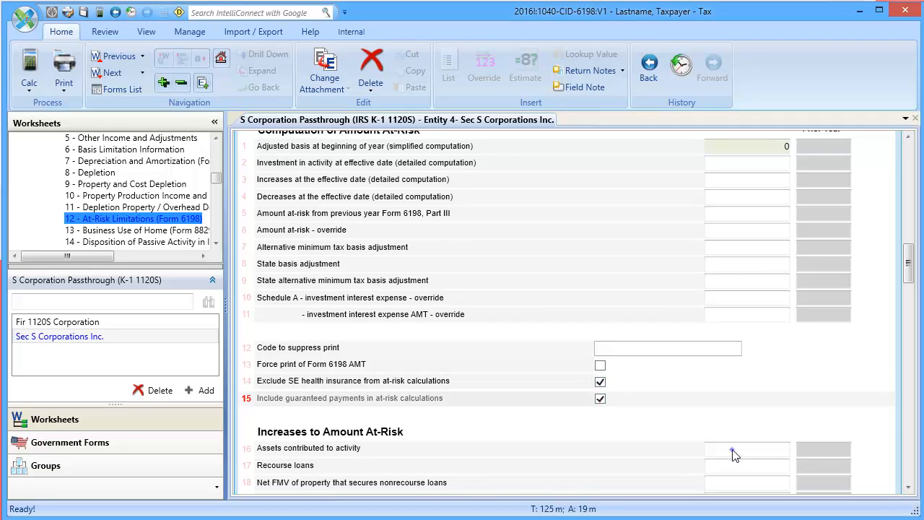
{"action": "mouse_move", "coordinate": [734, 453]}
{"action": "type", "text": "35000"}
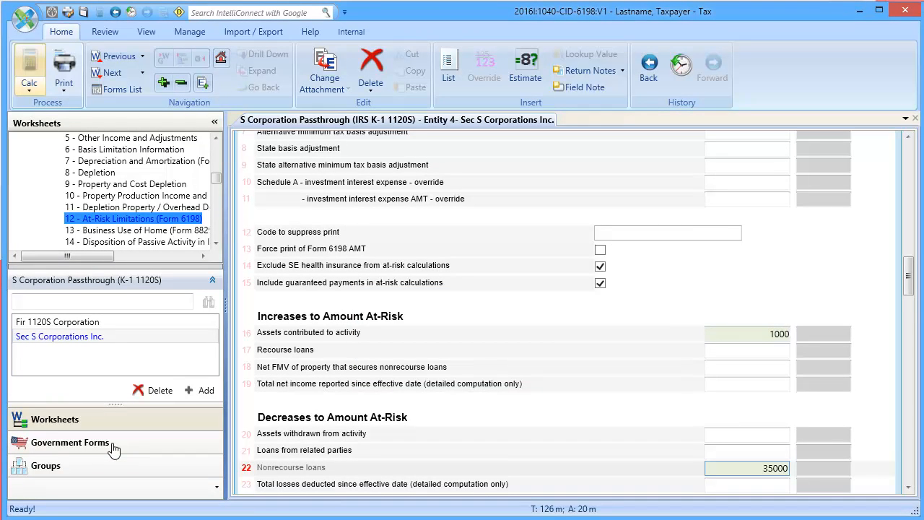
Display the calculated Form 6198 At-Risk Limitations from Government Forms.
{"action": "left_click", "coordinate": [69, 442]}
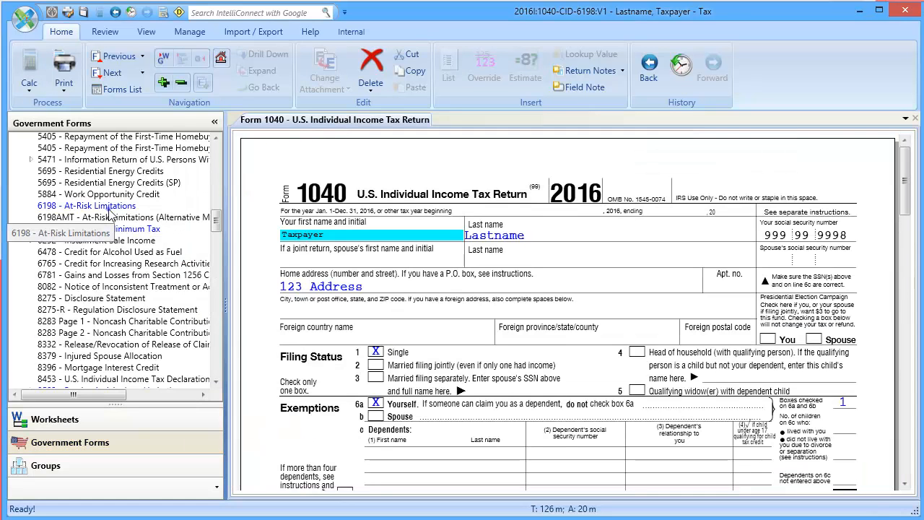
{"action": "left_click", "coordinate": [87, 205]}
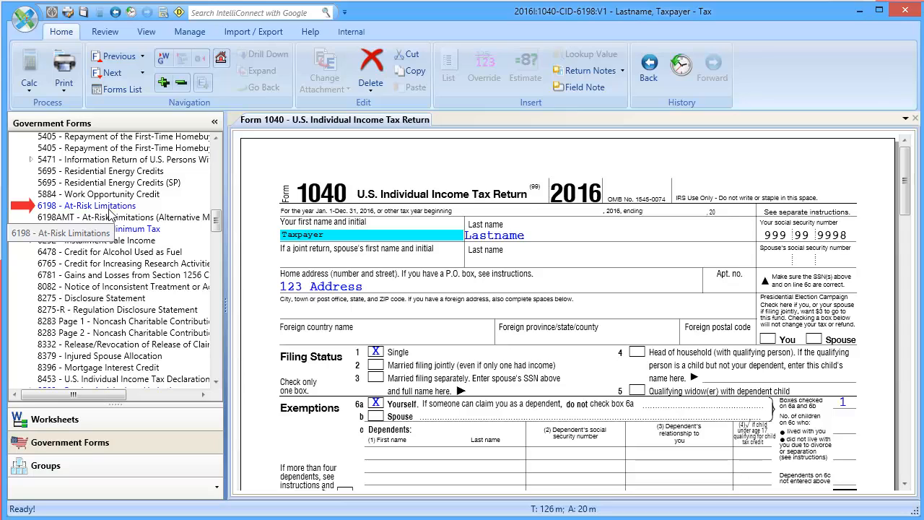
{"action": "left_click", "coordinate": [86, 205]}
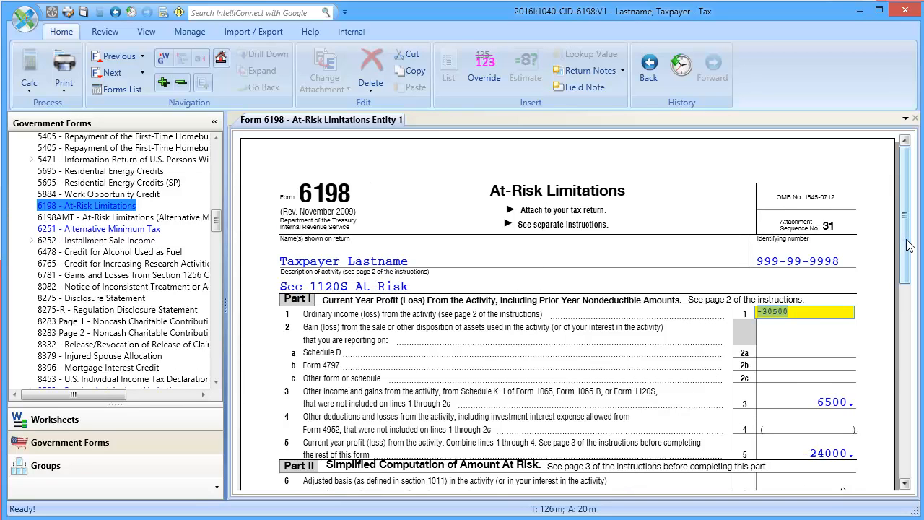